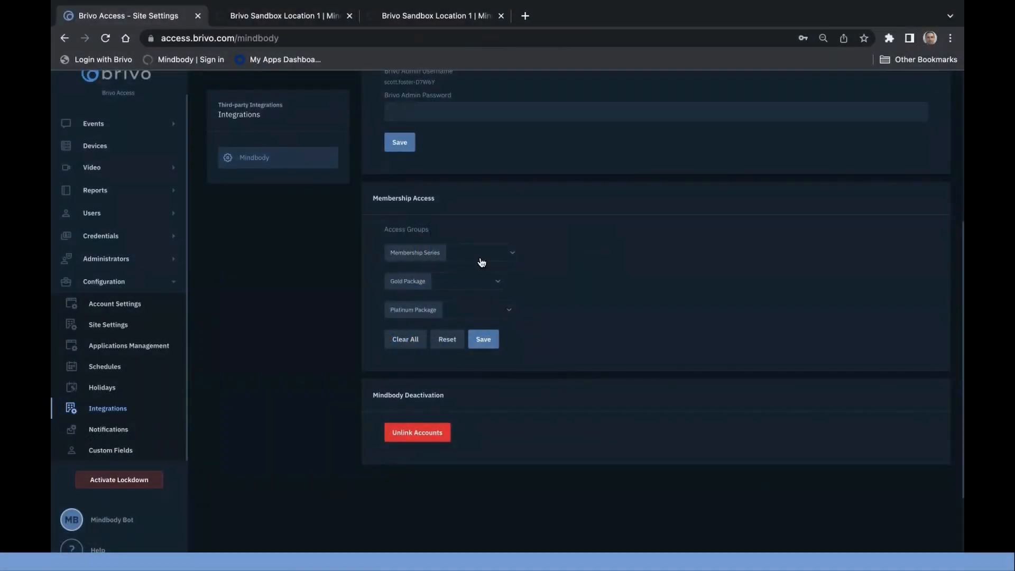
- Map Membership Series to Main Gym Floor and add Peloton Room to Gold Package
click(449, 253)
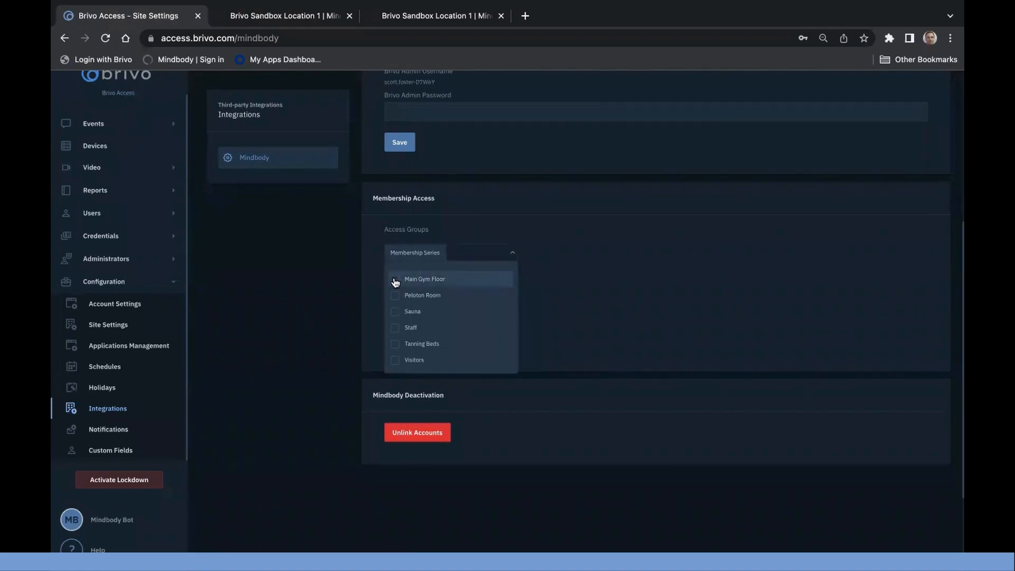
click(395, 282)
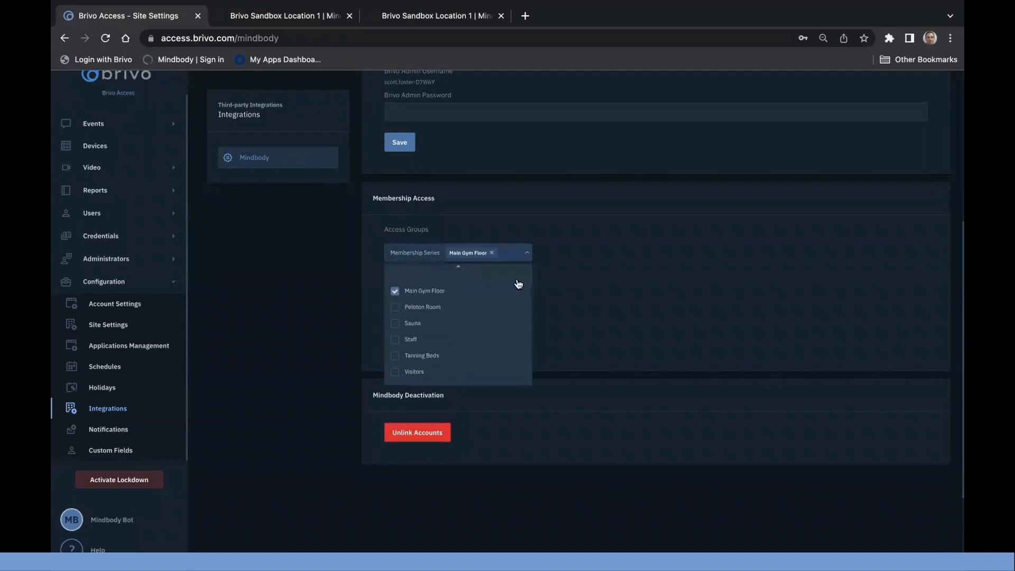
click(525, 252)
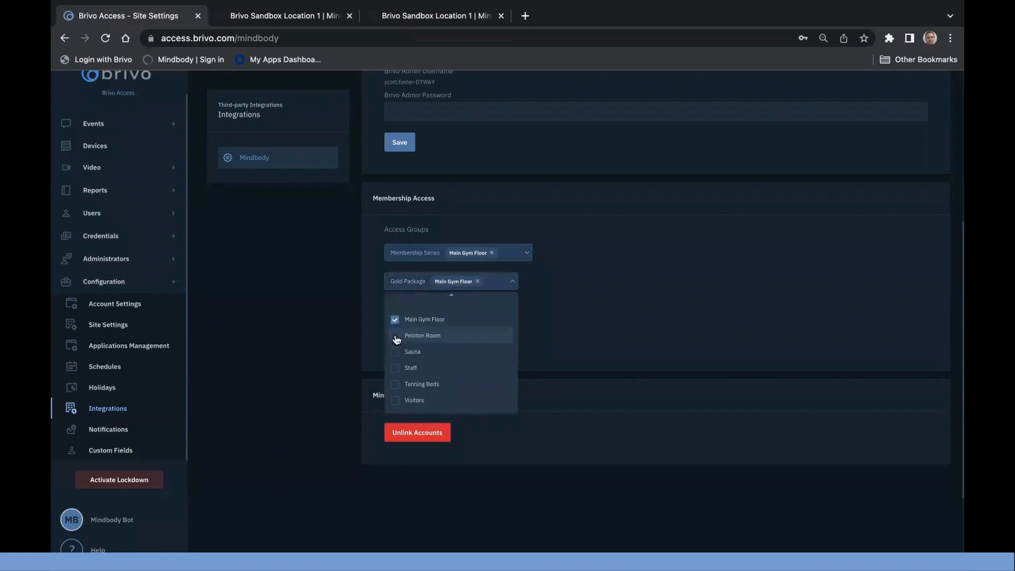
click(394, 335)
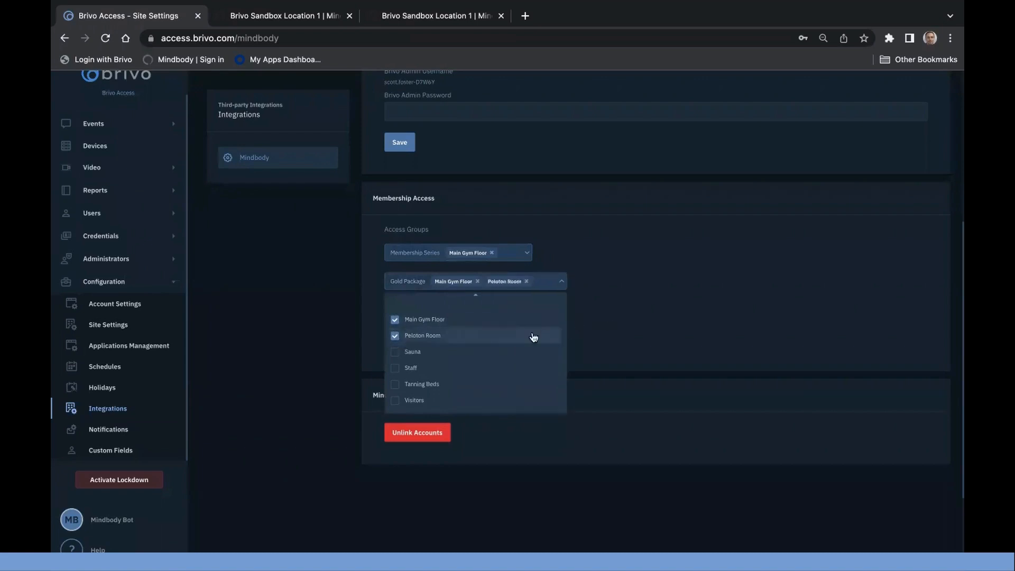
- Give Platinum Package Main Gym Floor, Peloton Room, Sauna and Tanning Beds, save, then open Mindbody Retail
click(560, 281)
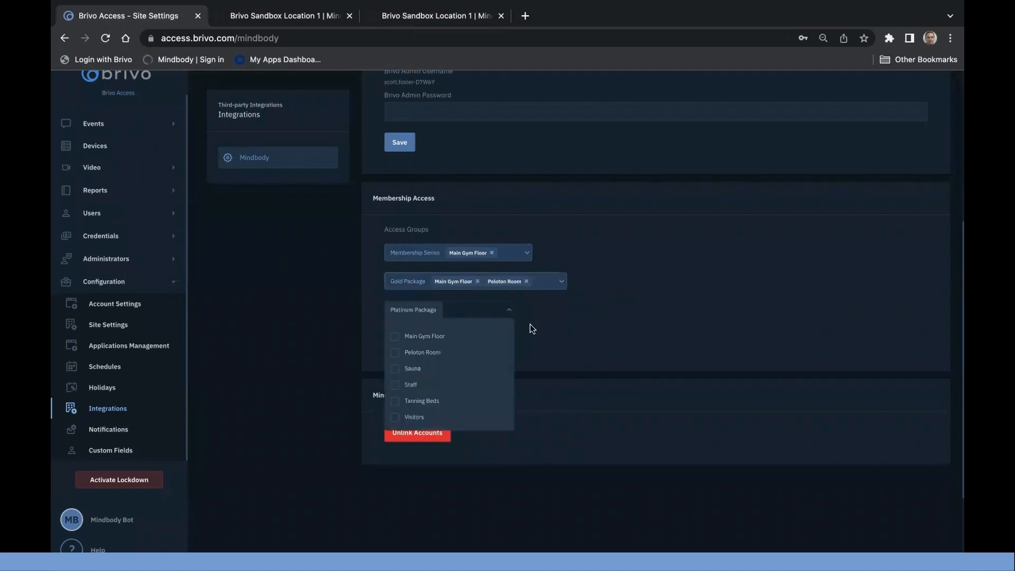
click(394, 337)
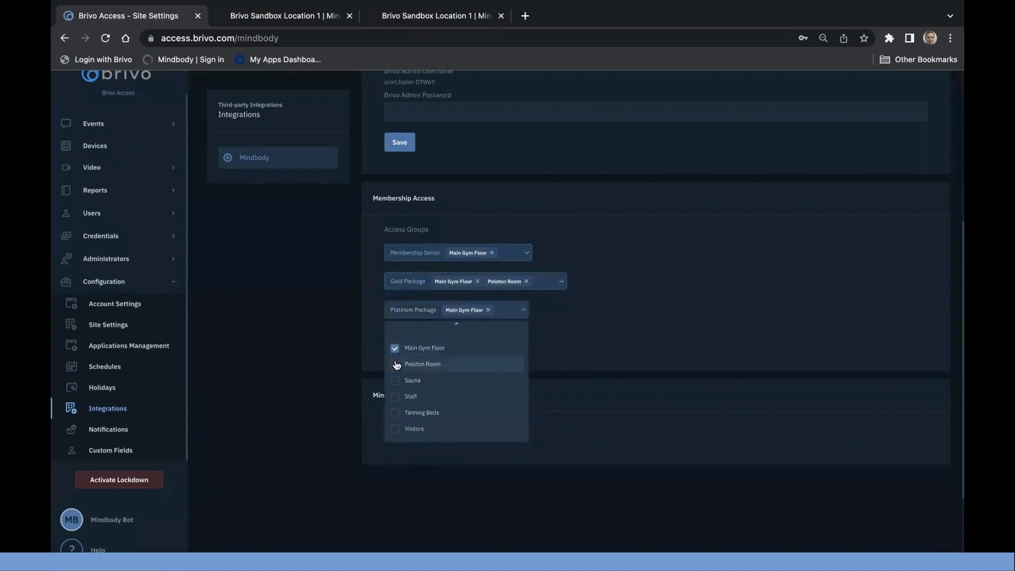
click(394, 364)
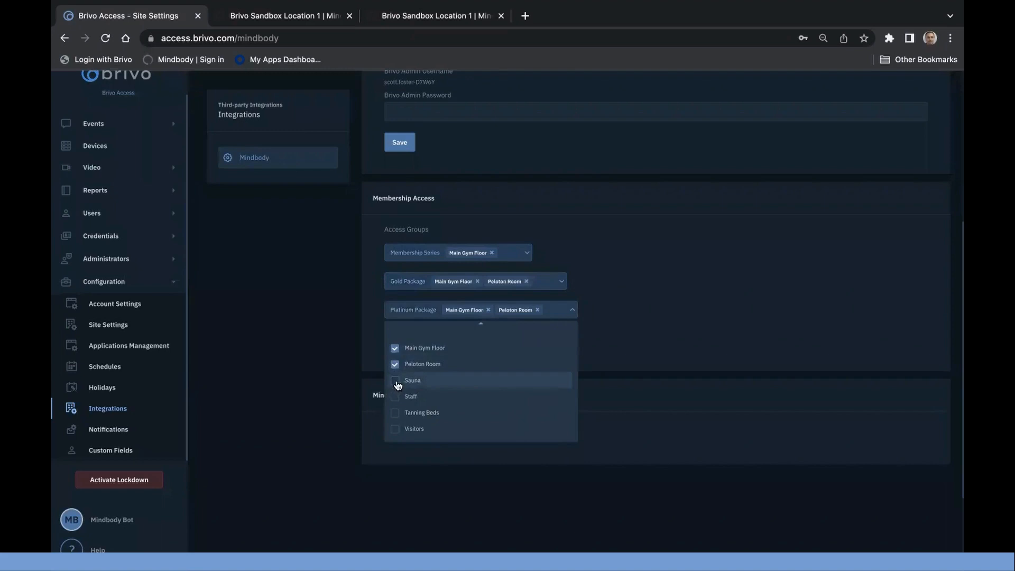
click(395, 381)
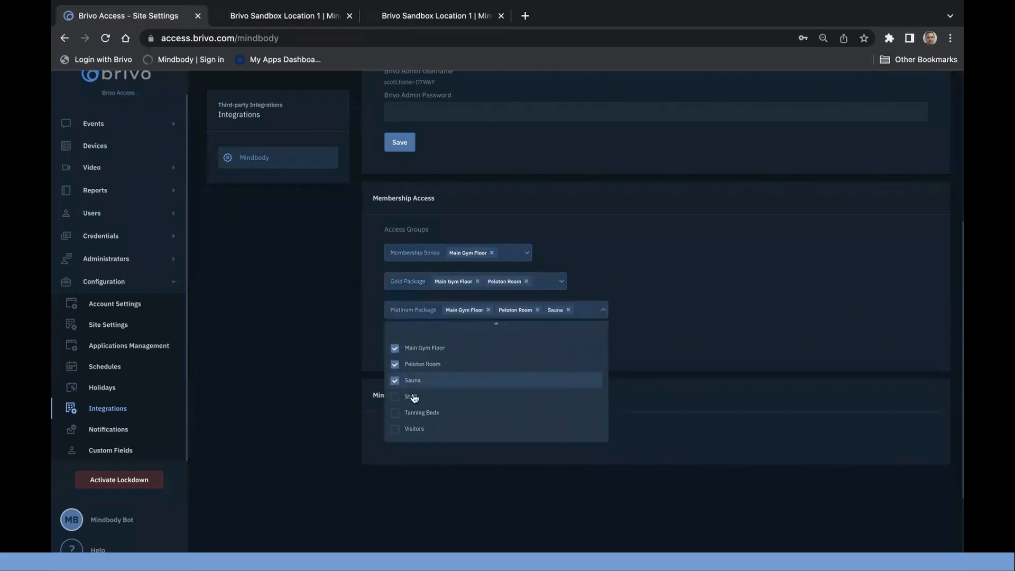
click(395, 413)
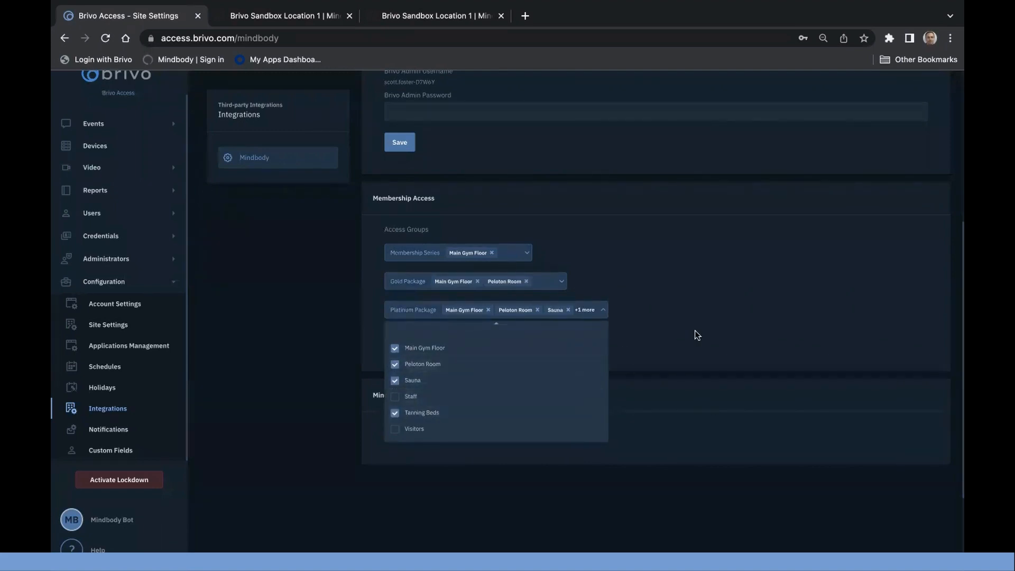
mouse_move(694, 315)
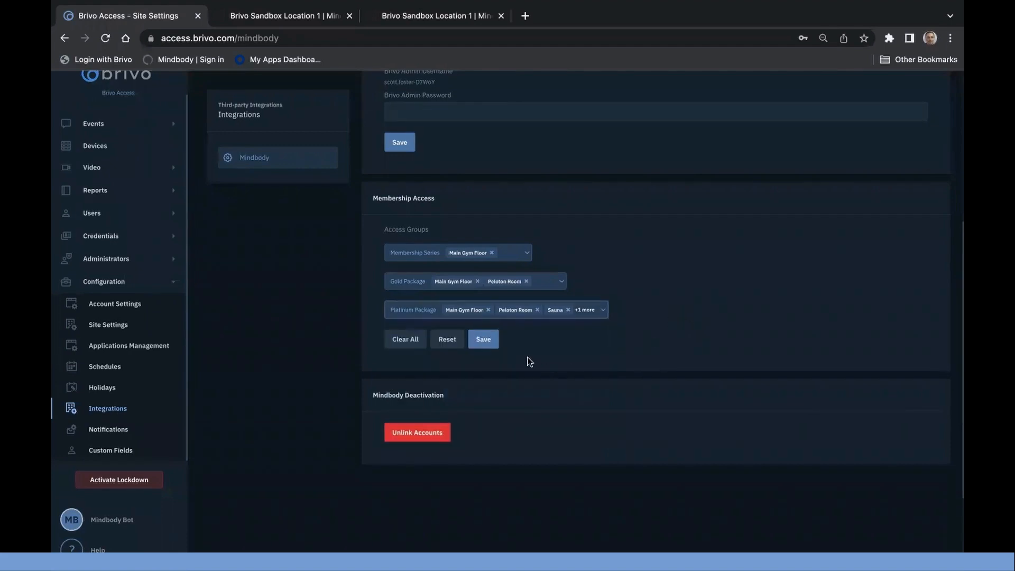
click(482, 338)
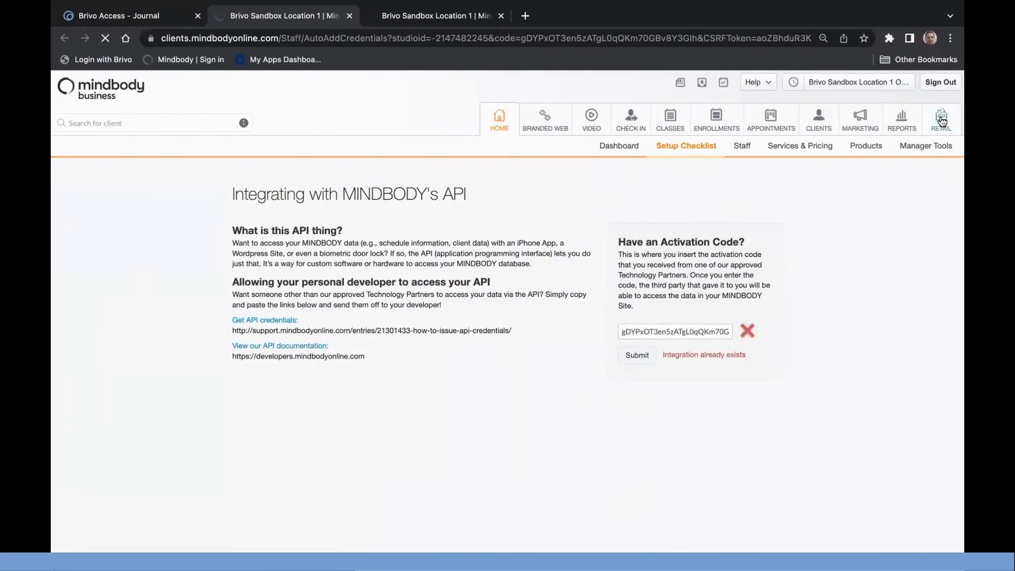
click(941, 120)
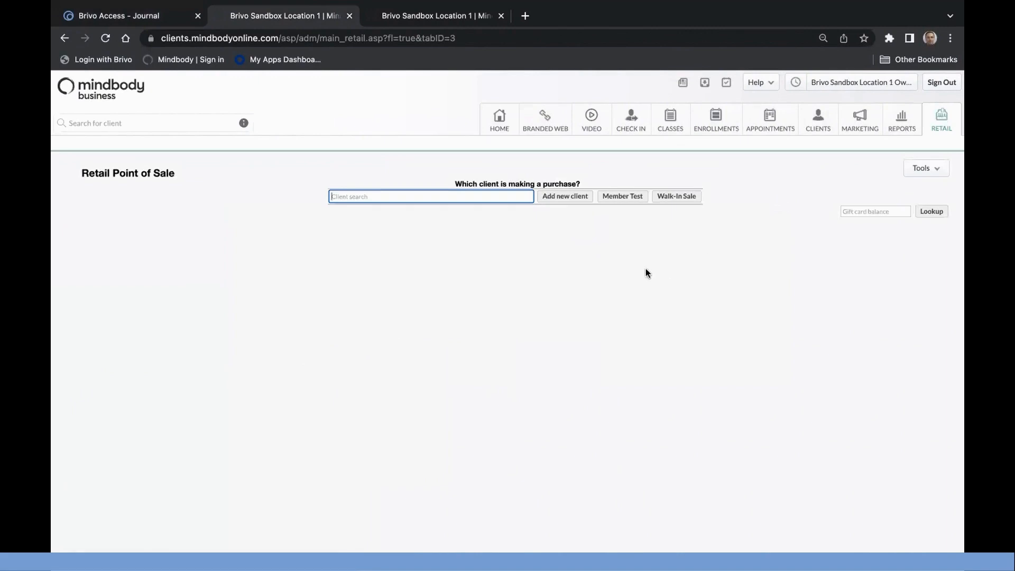
click(563, 196)
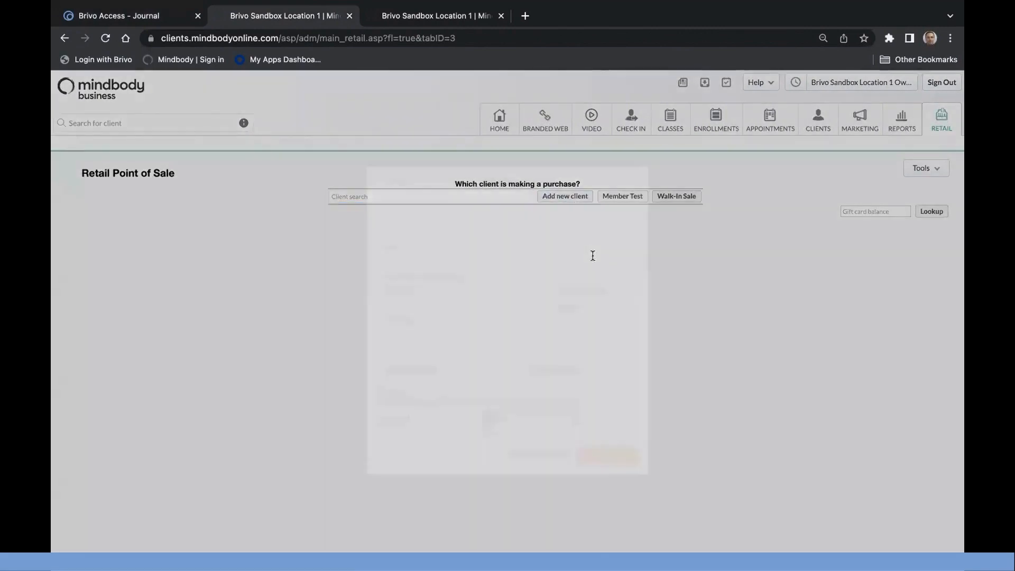
- Enter the new client name Joe Bloggs and a brivo Gmail email address
click(563, 196)
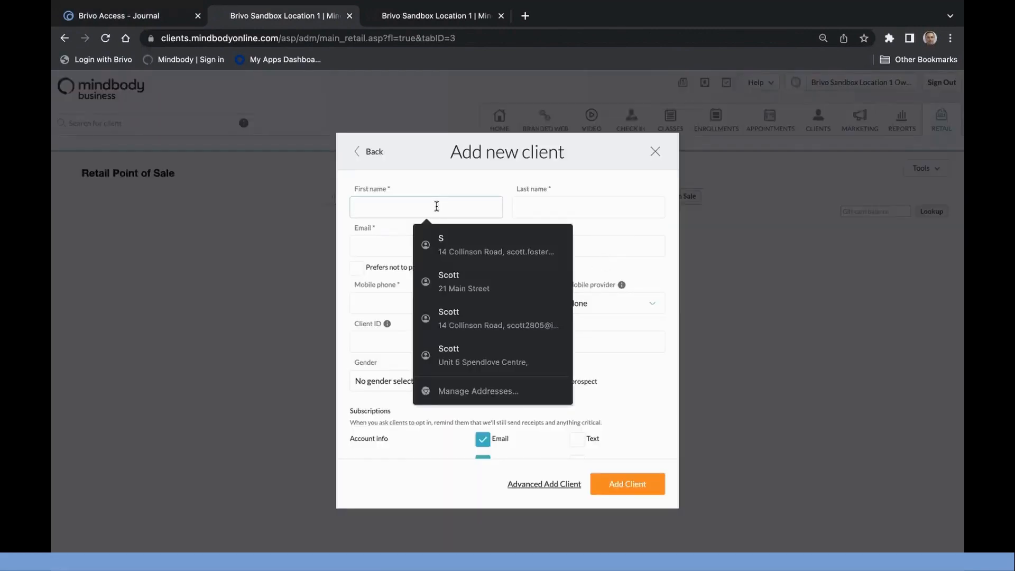
text(Joe)
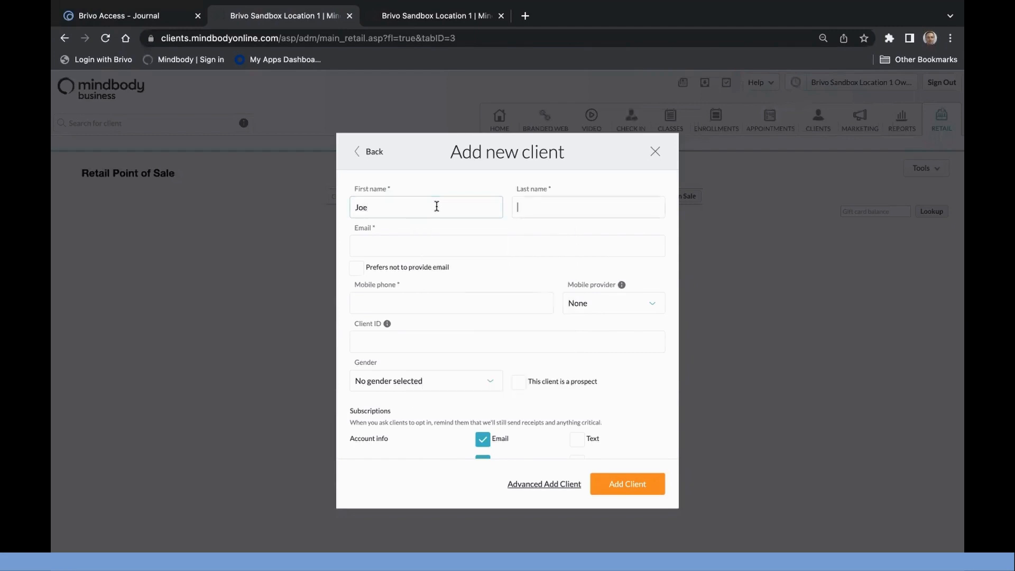
text(Bloggs)
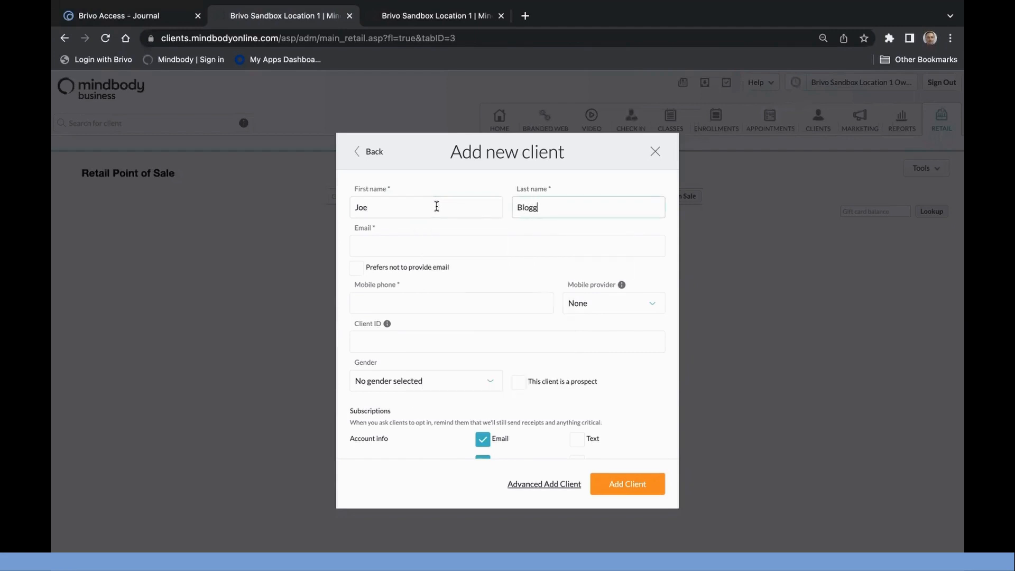
click(507, 246)
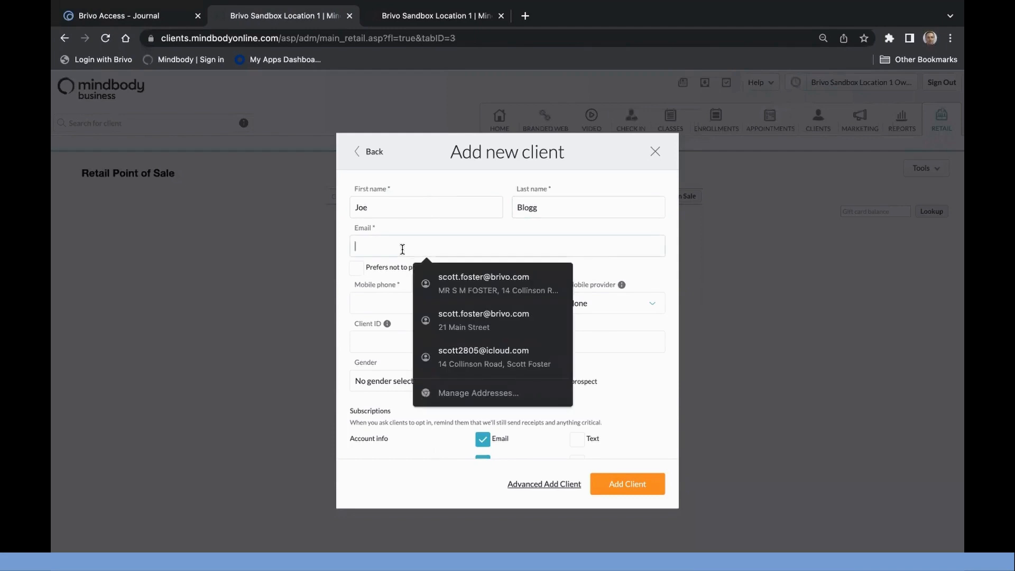
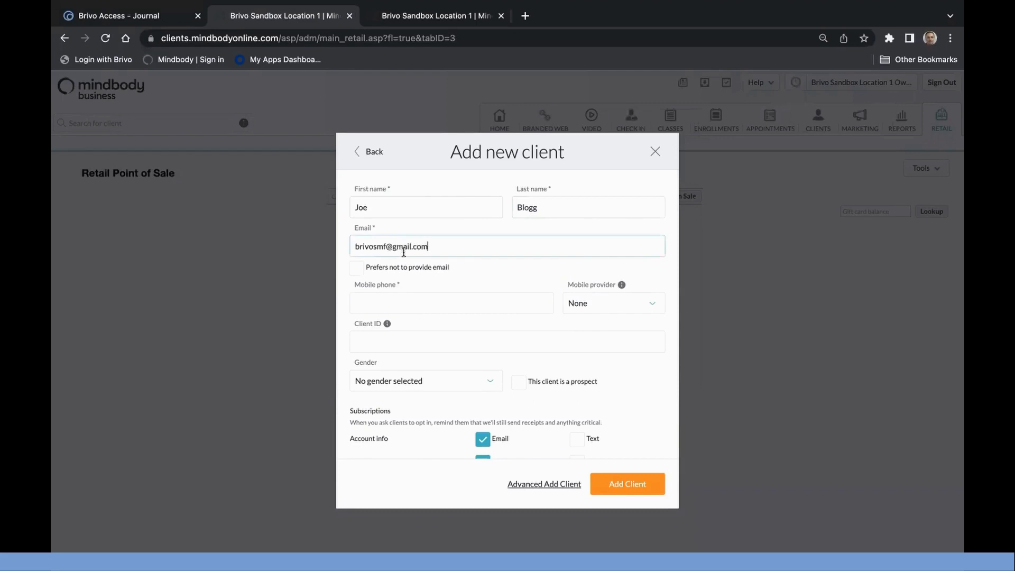
scroll(down, 3)
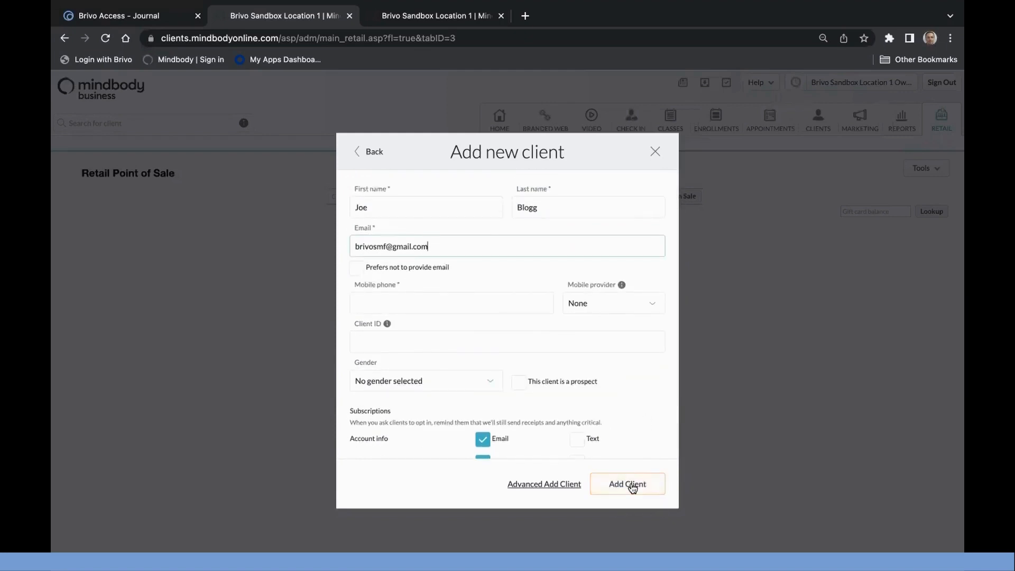
click(627, 483)
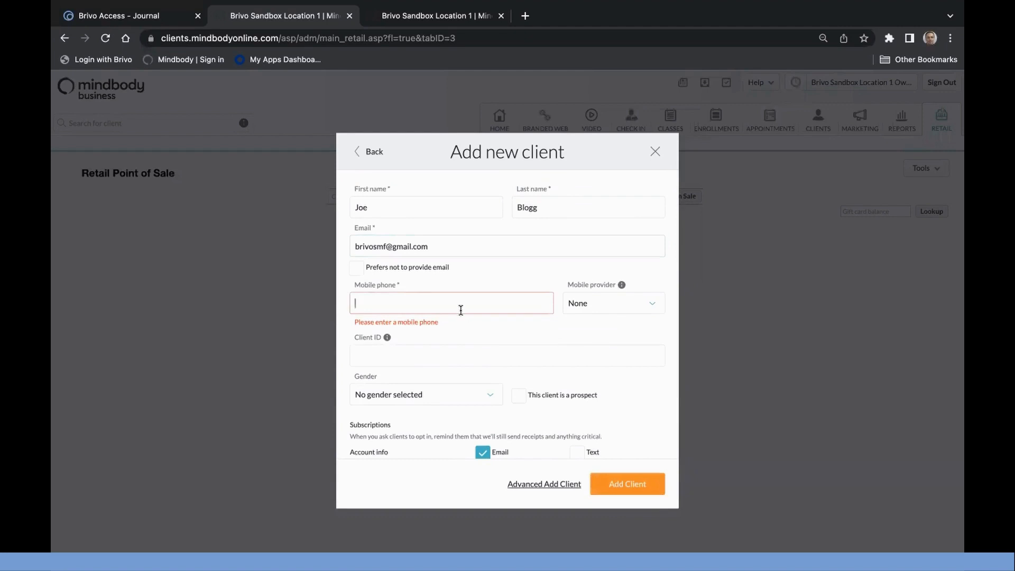
text(044)
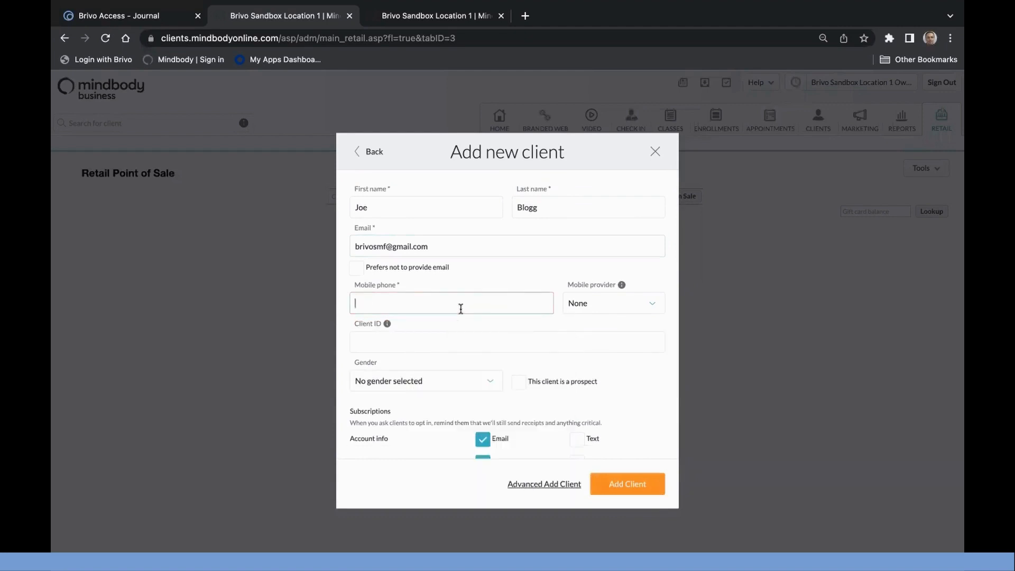
text(+)
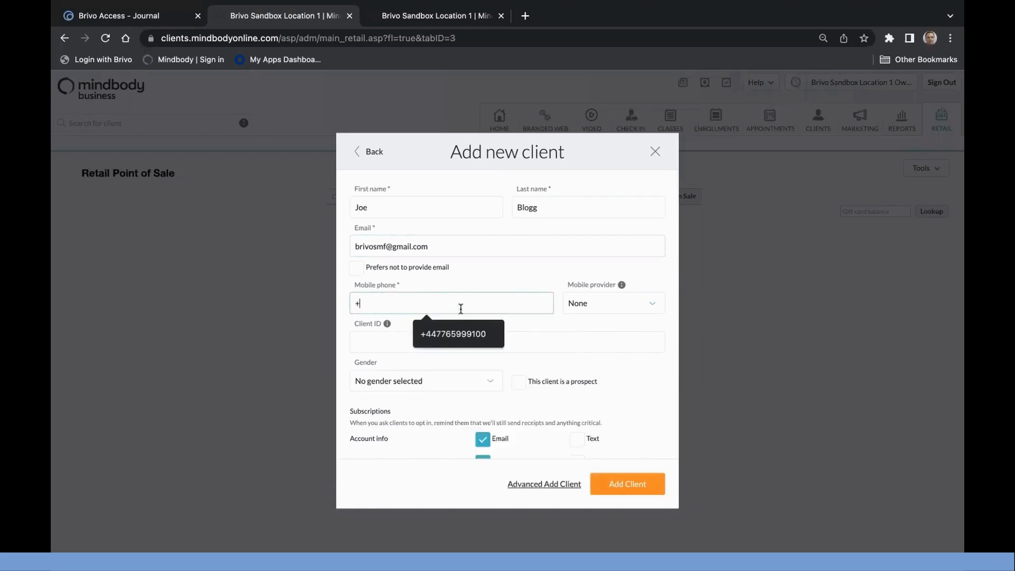
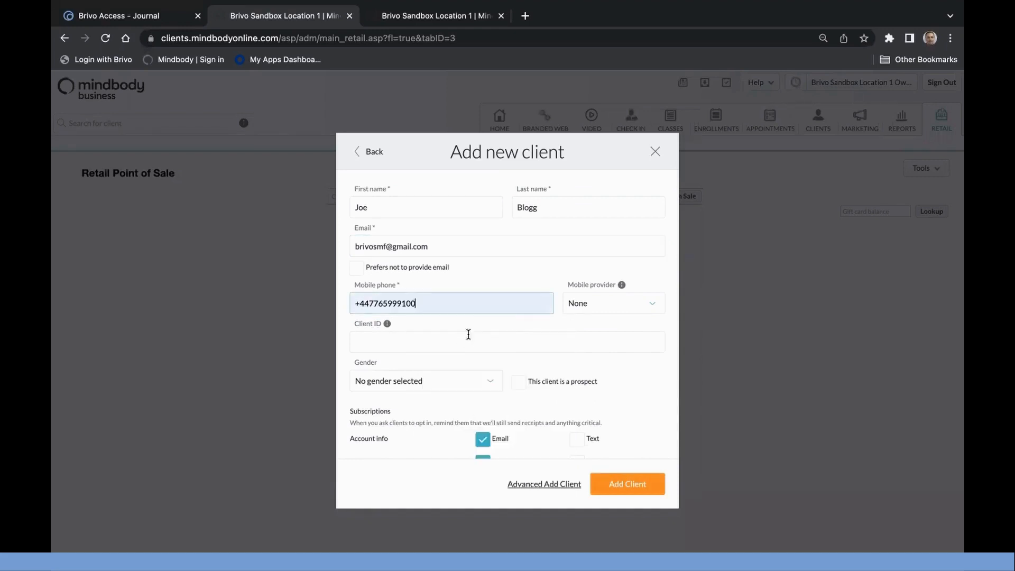
click(627, 484)
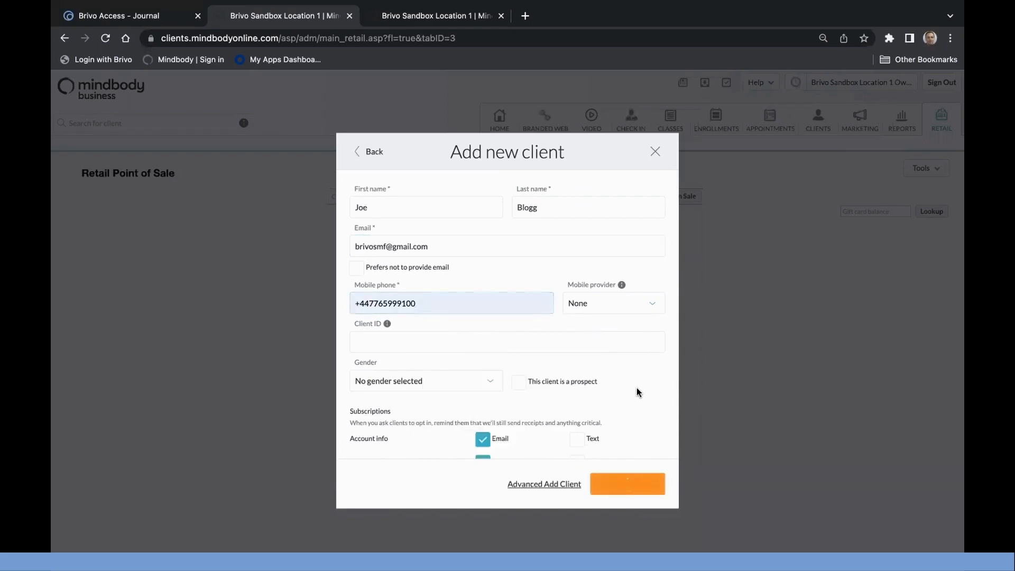
click(626, 484)
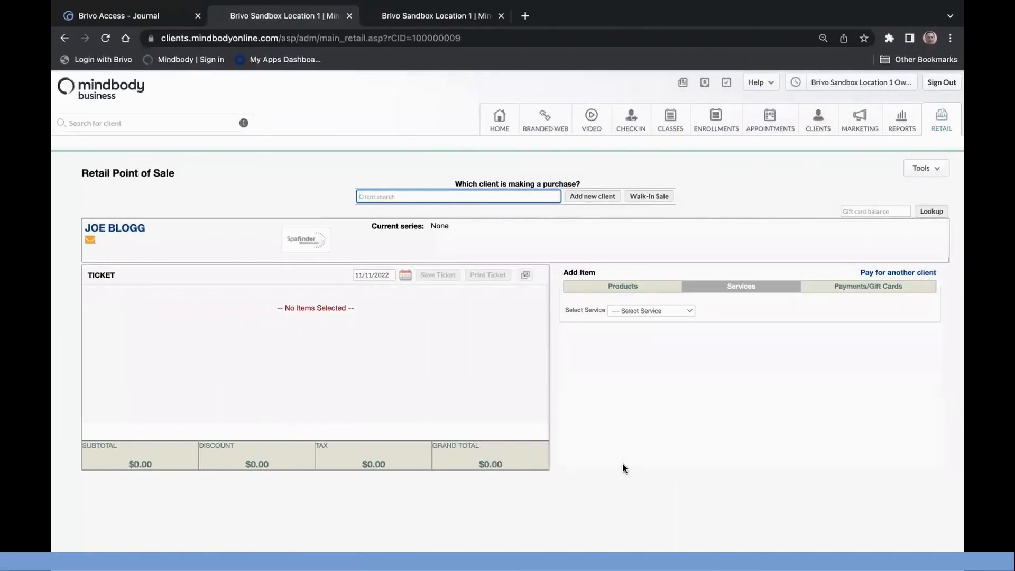
mouse_move(664, 398)
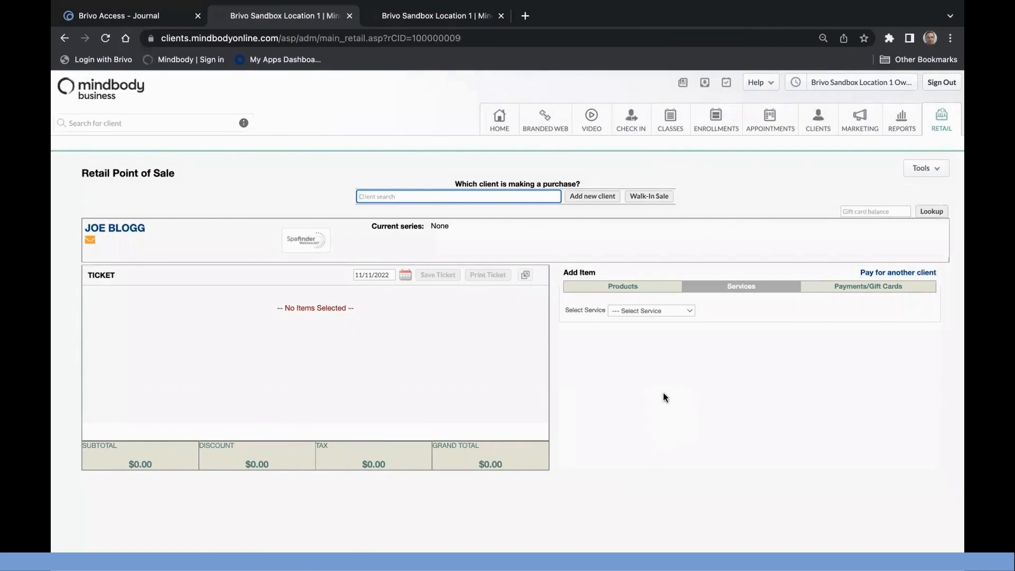
mouse_move(670, 314)
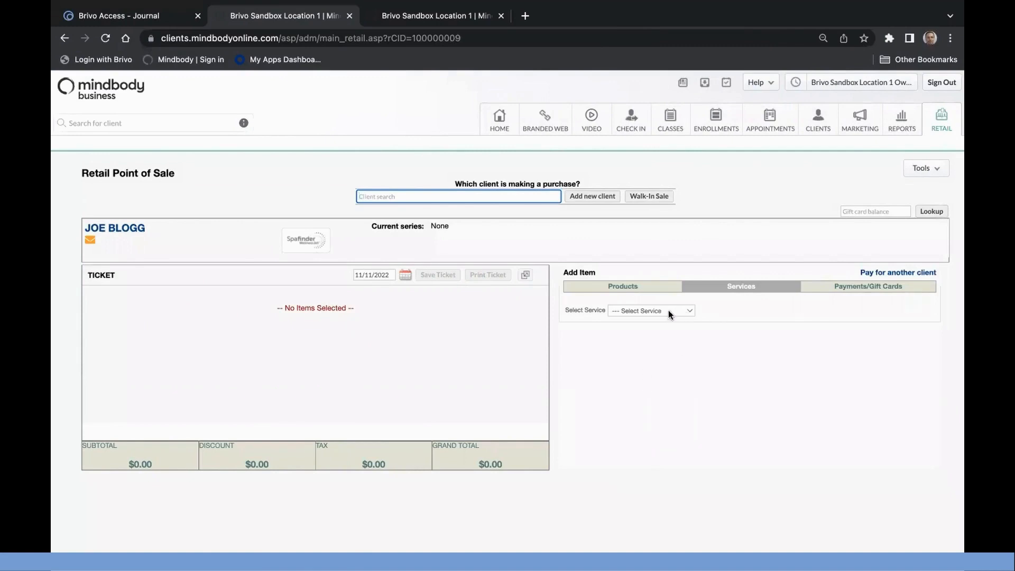
- Choose Gold Arrival Category as the service and Gold Level Arrival as the item
click(651, 310)
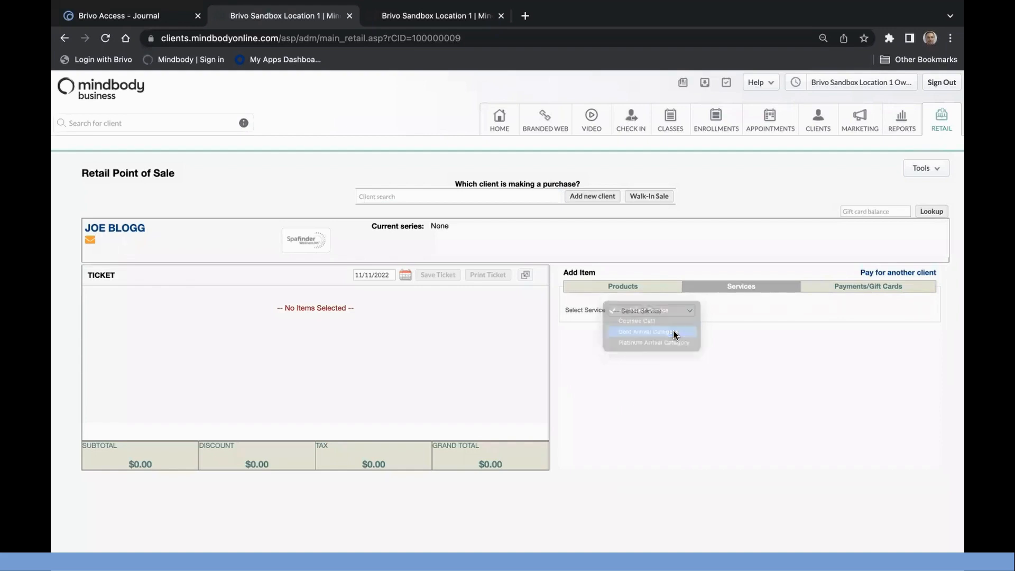
click(646, 331)
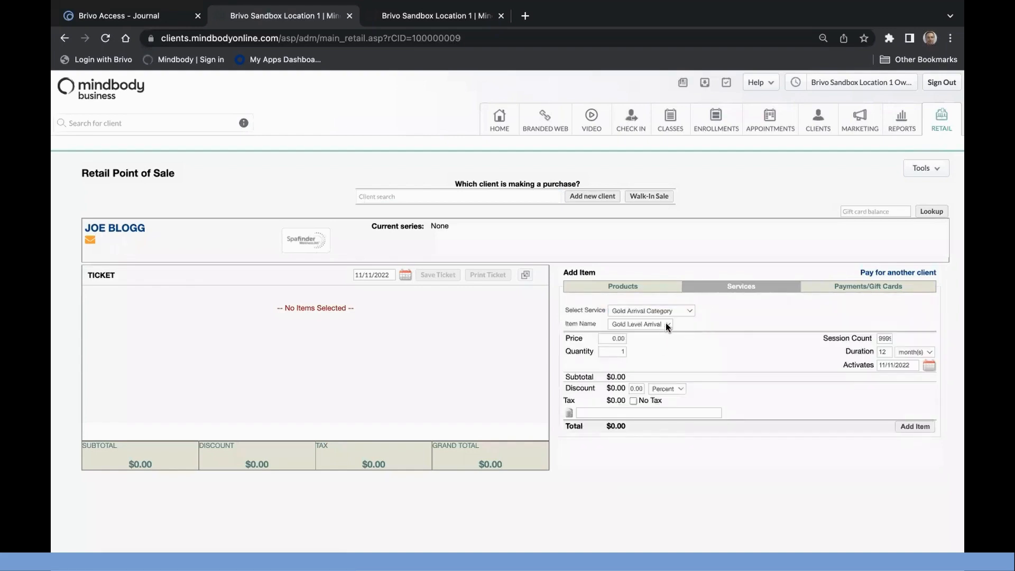
click(640, 324)
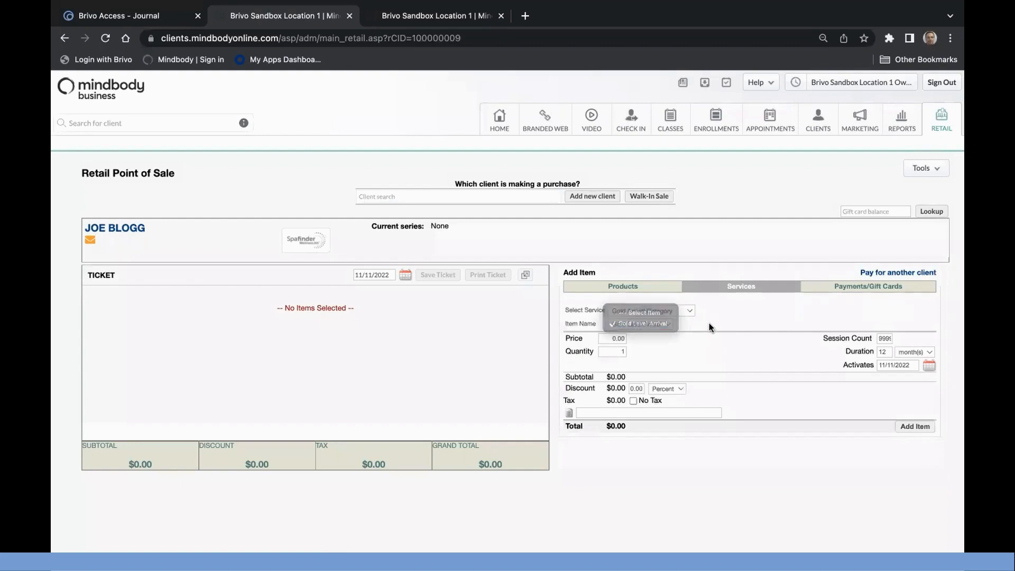
click(643, 323)
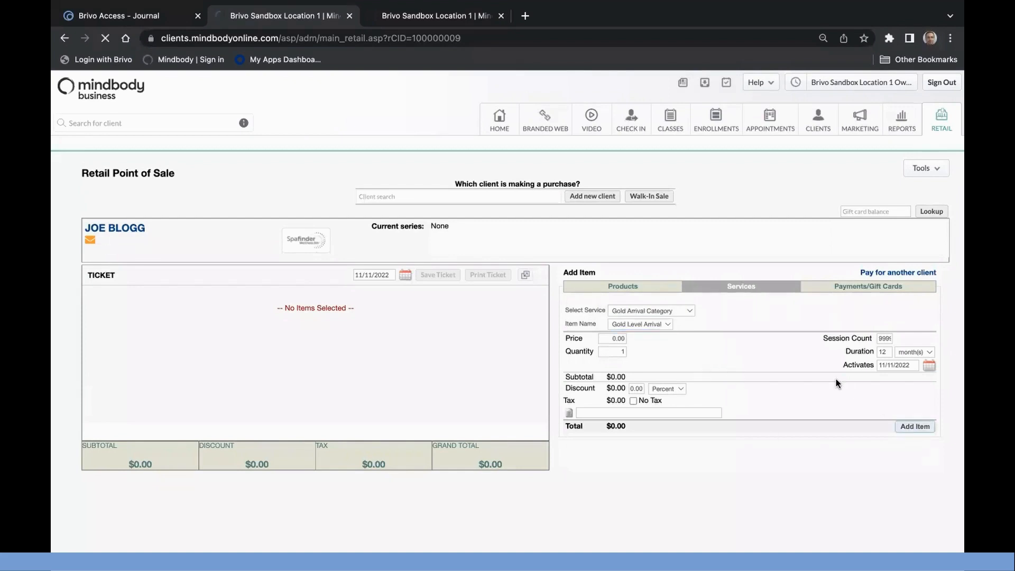
- Add Gold Level Arrival to the ticket, pay by Comp/Guest, and save without a receipt
click(915, 426)
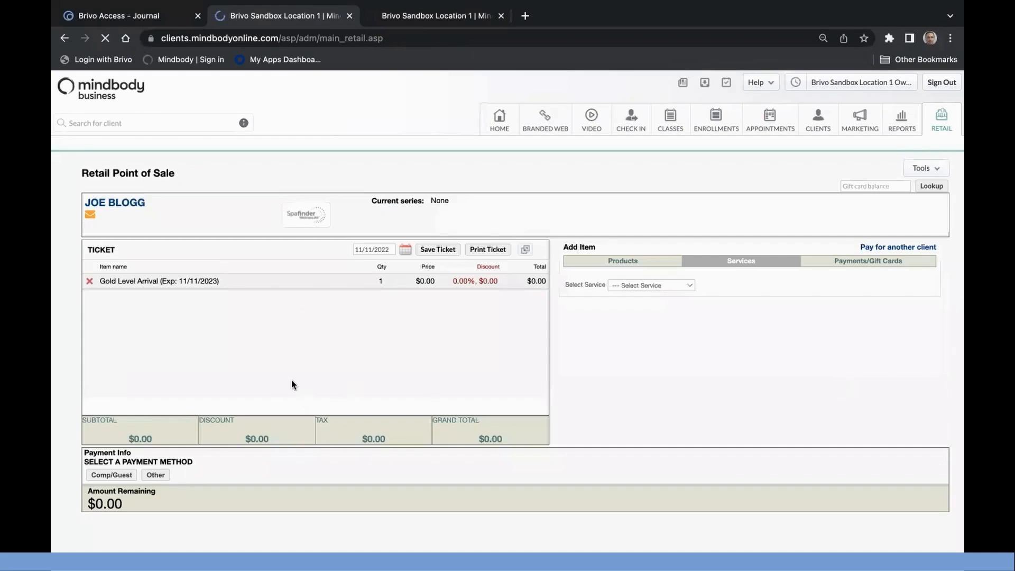
mouse_move(174, 370)
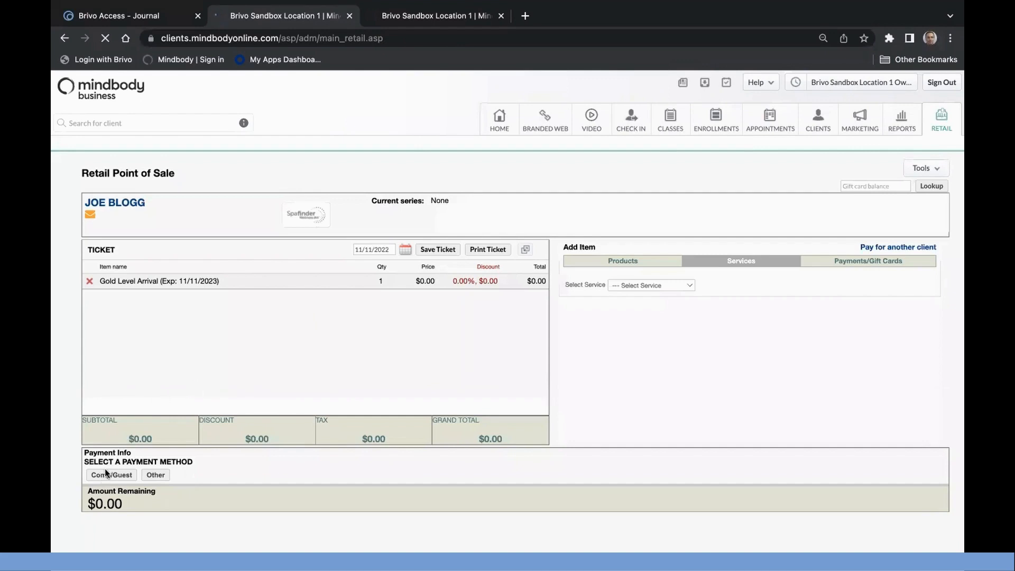
click(112, 475)
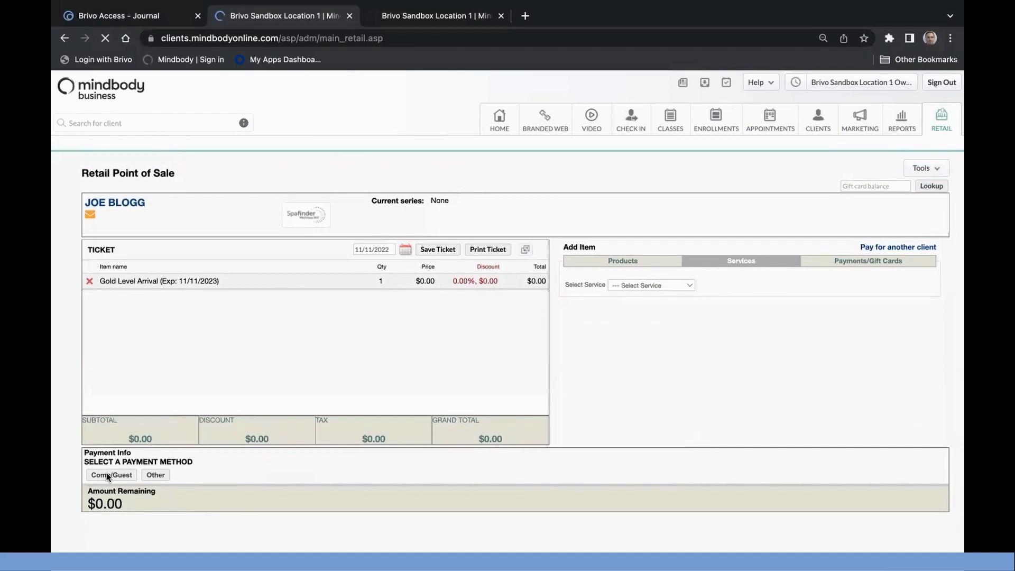
click(110, 475)
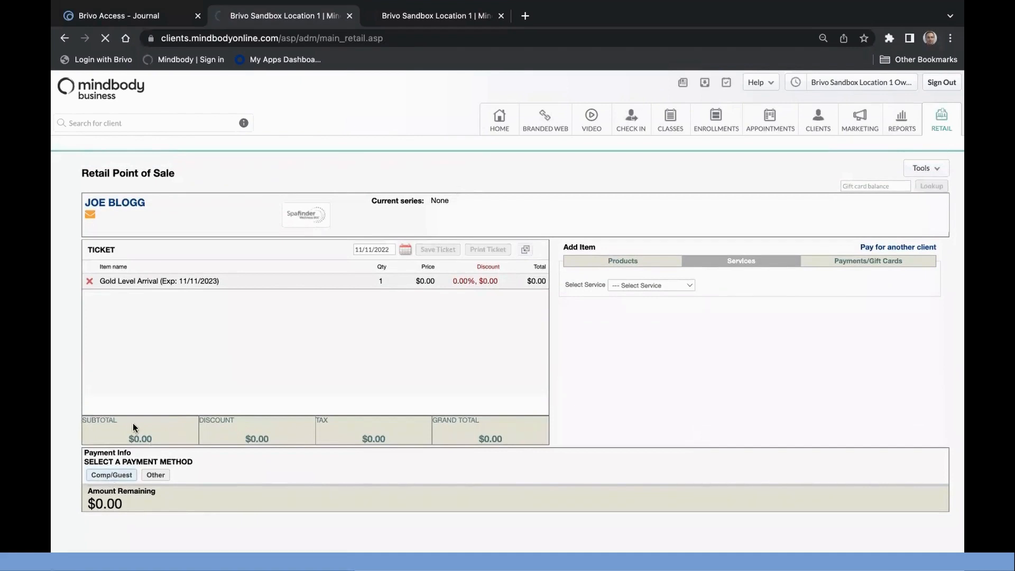
click(110, 475)
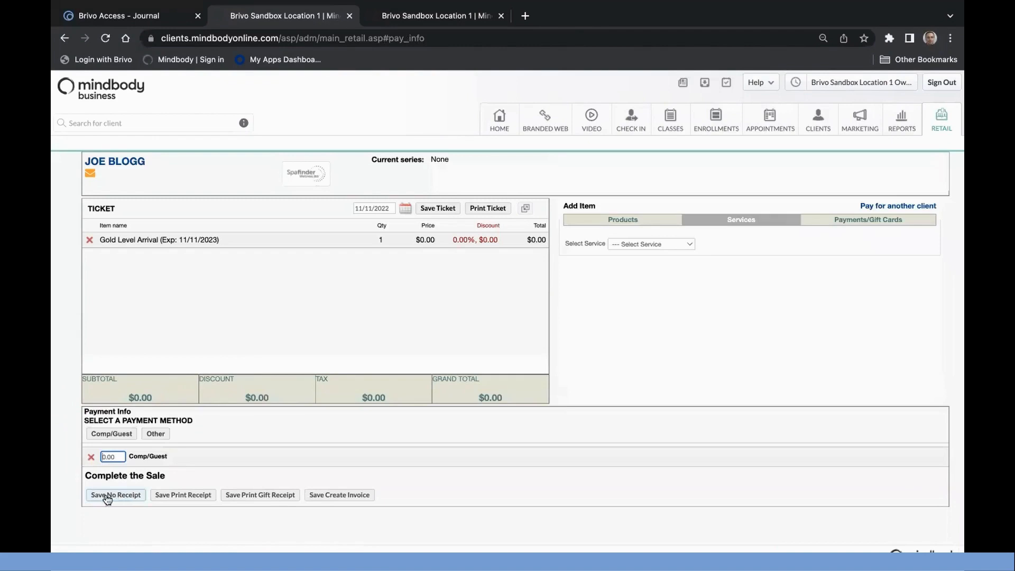
click(115, 495)
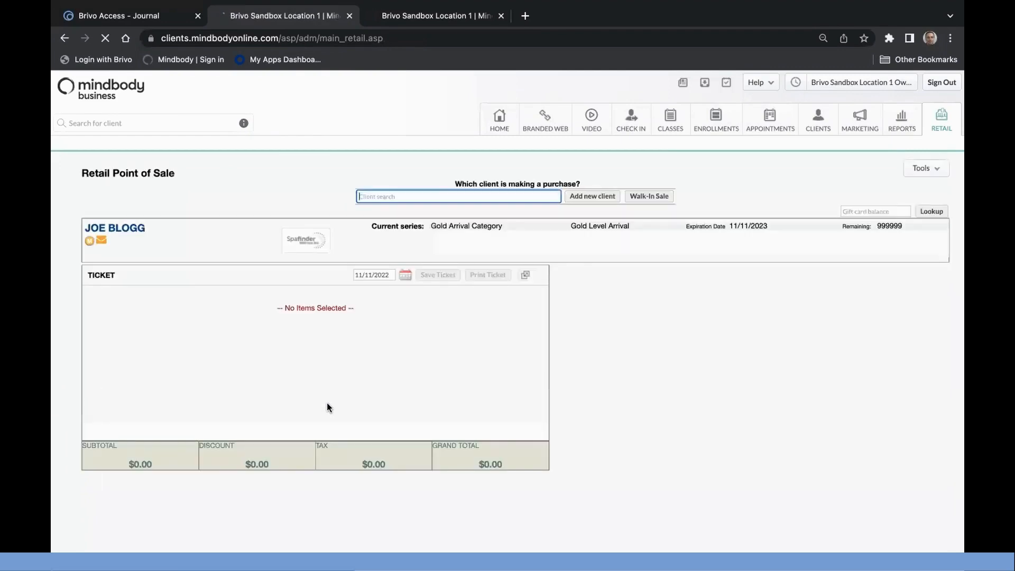
click(115, 228)
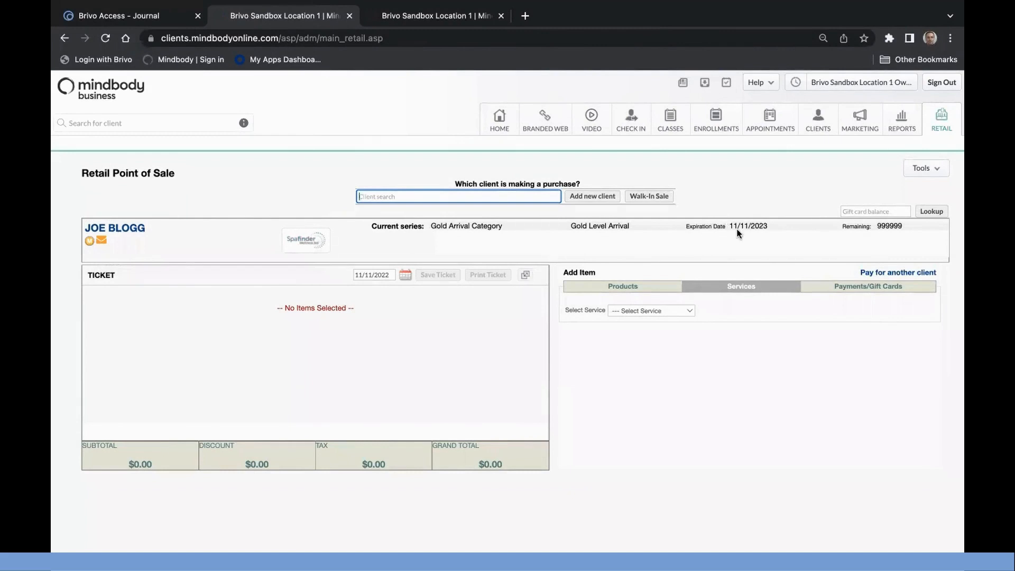
mouse_move(842, 238)
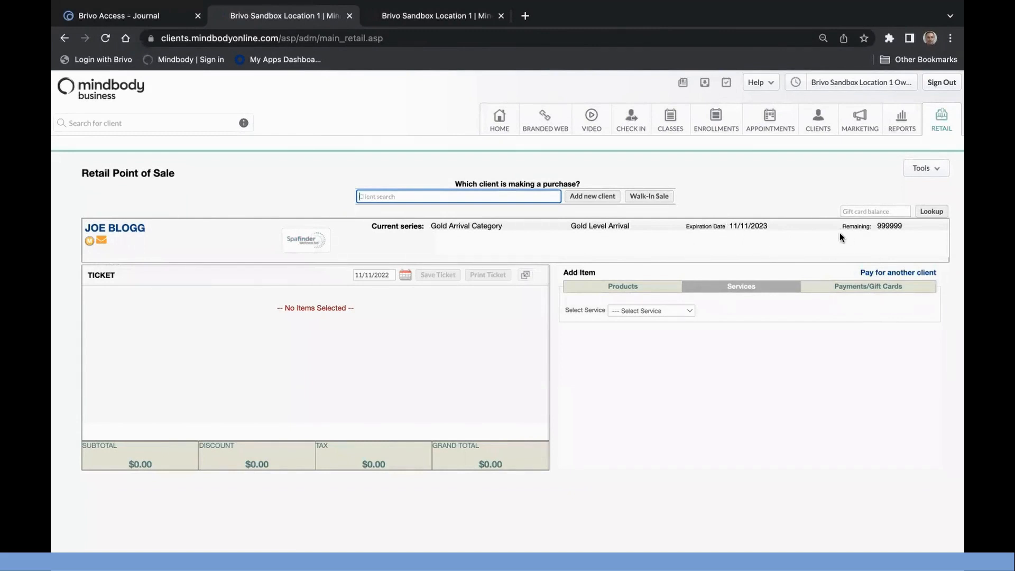
mouse_move(142, 33)
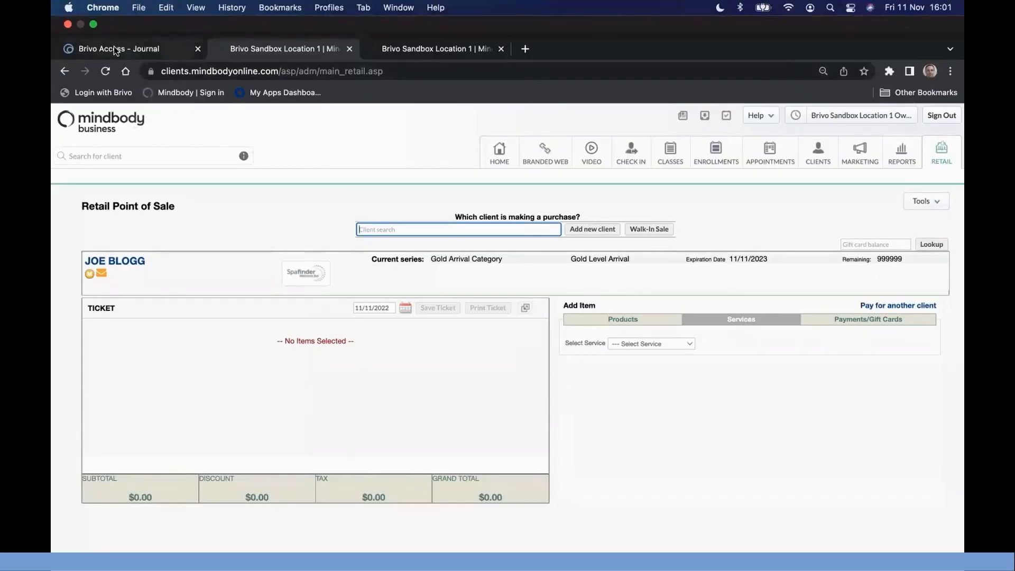
- Return to the Brivo Access tab and open the Users list
click(119, 49)
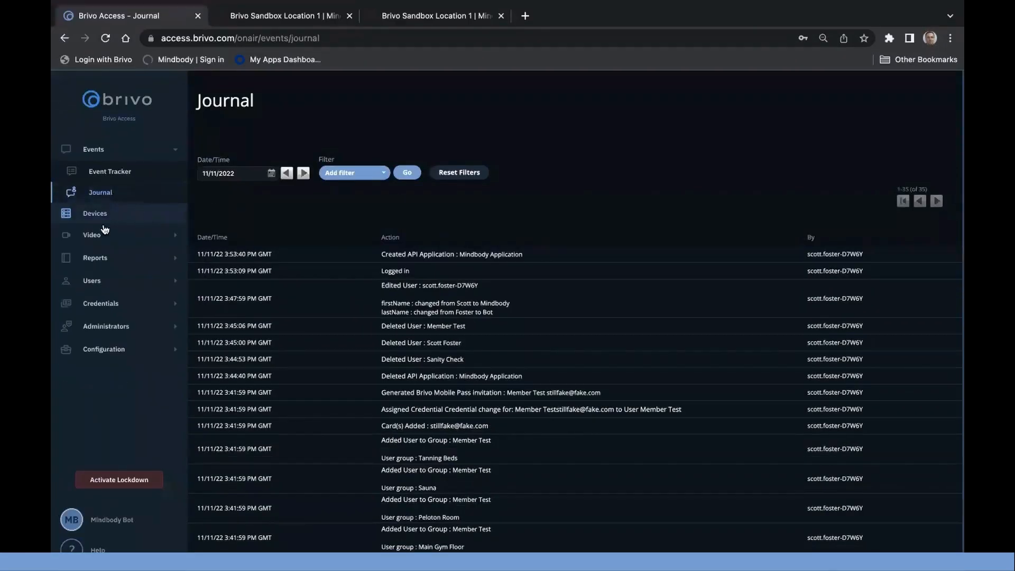
click(91, 280)
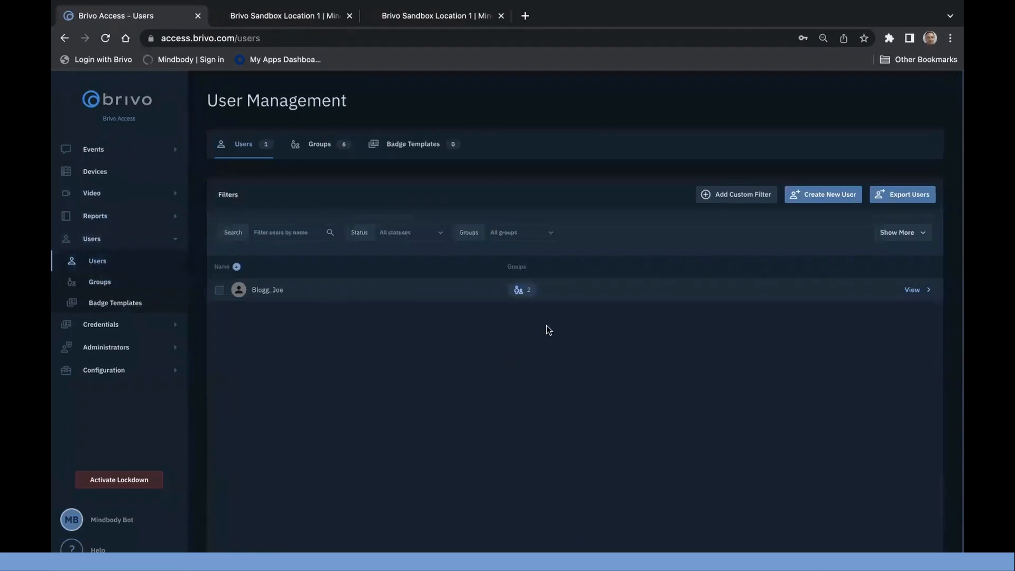
mouse_move(589, 311)
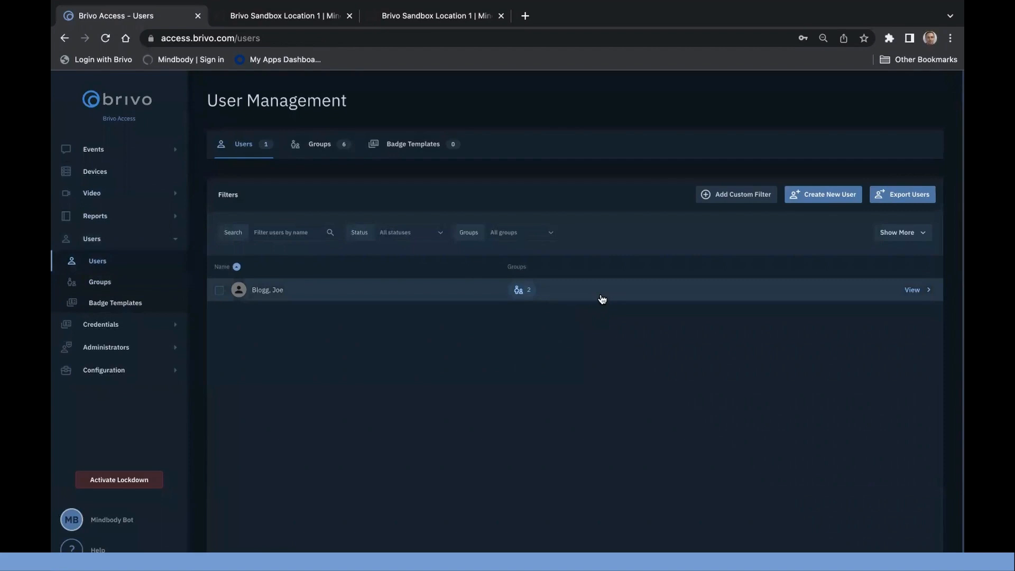
- View Joe Bloggs' user record and scroll down to its Groups and Credentials sections
click(219, 290)
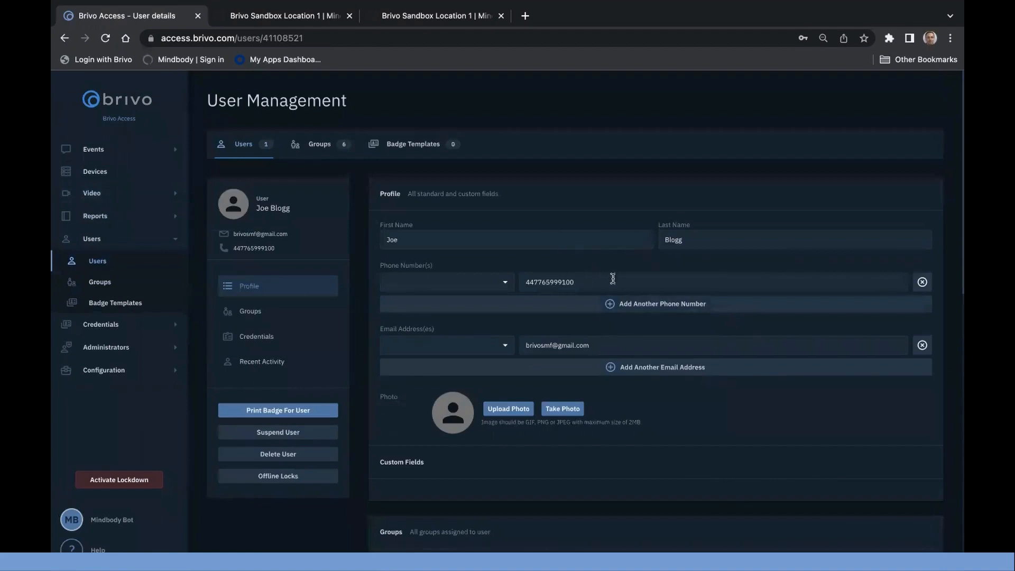
mouse_move(695, 258)
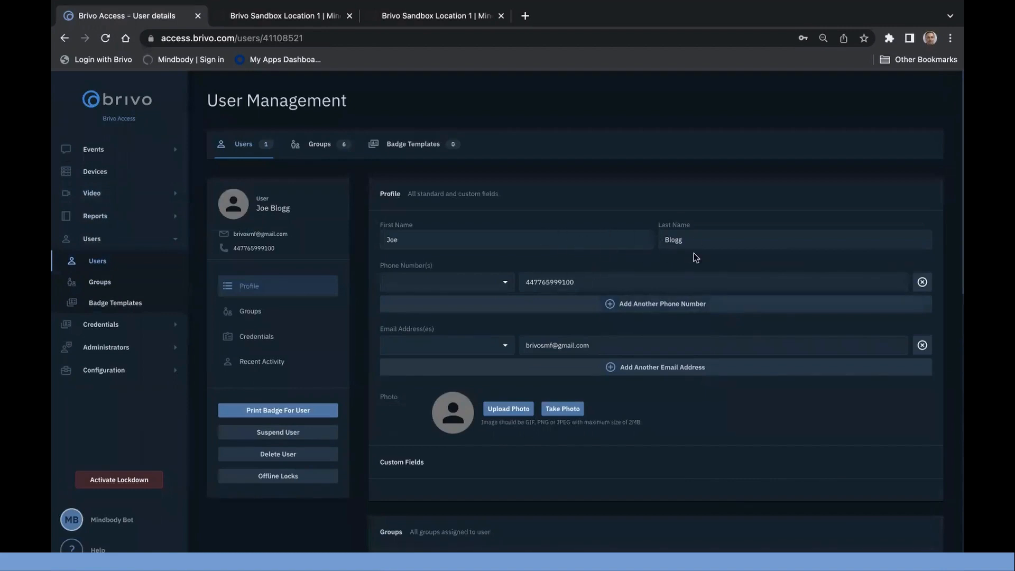
scroll(down, 3)
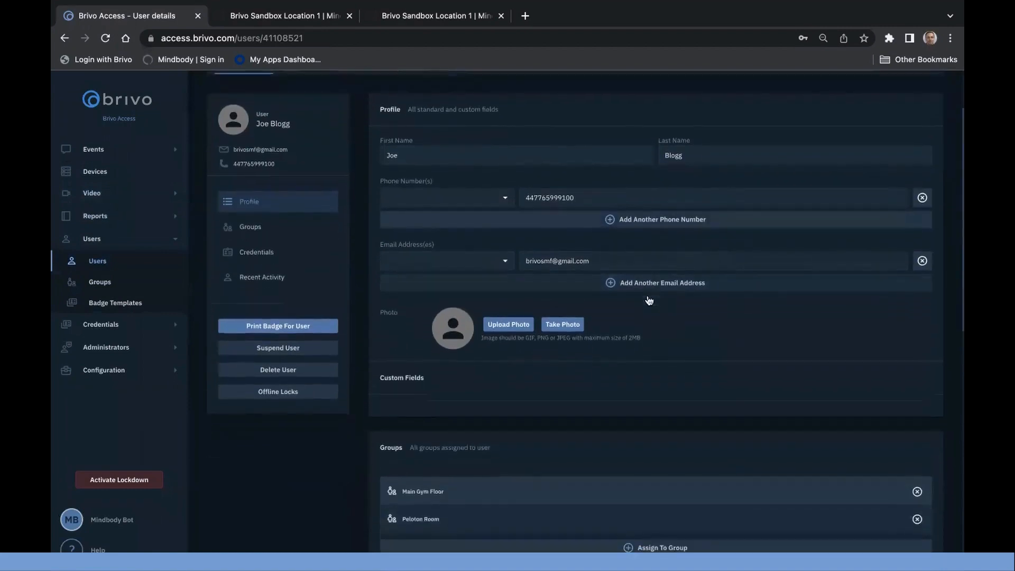
scroll(down, 3)
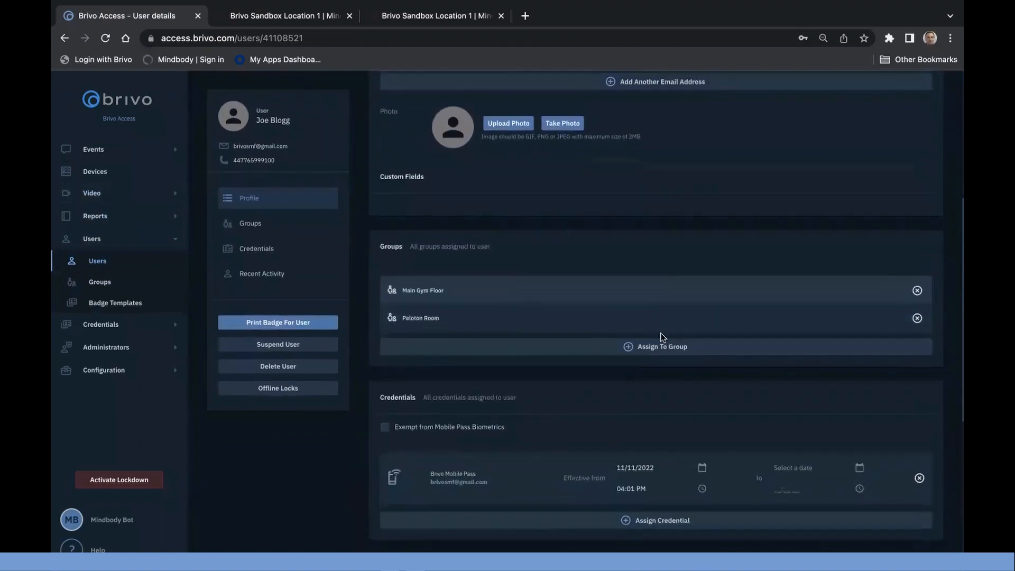
scroll(down, 3)
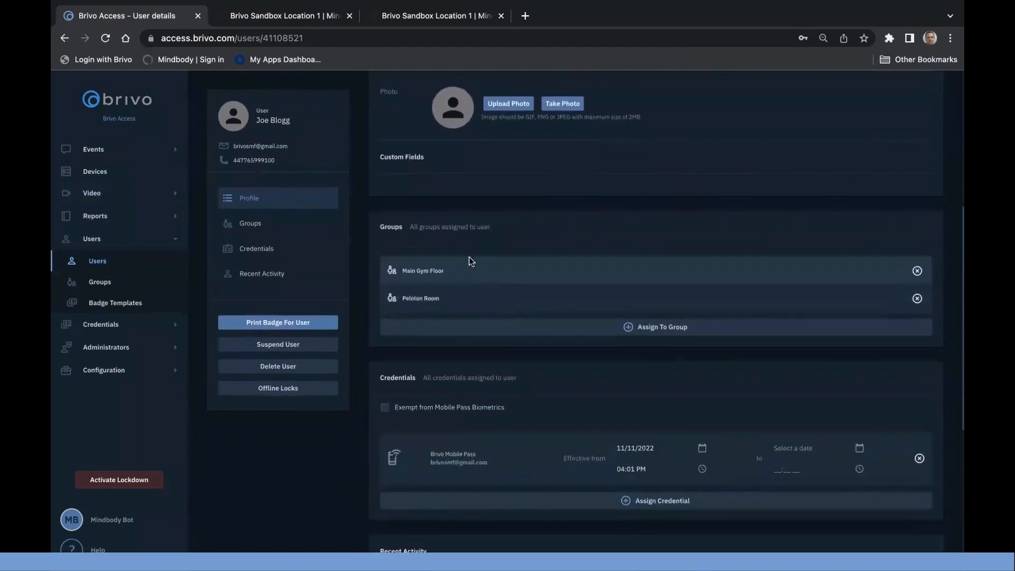
scroll(down, 3)
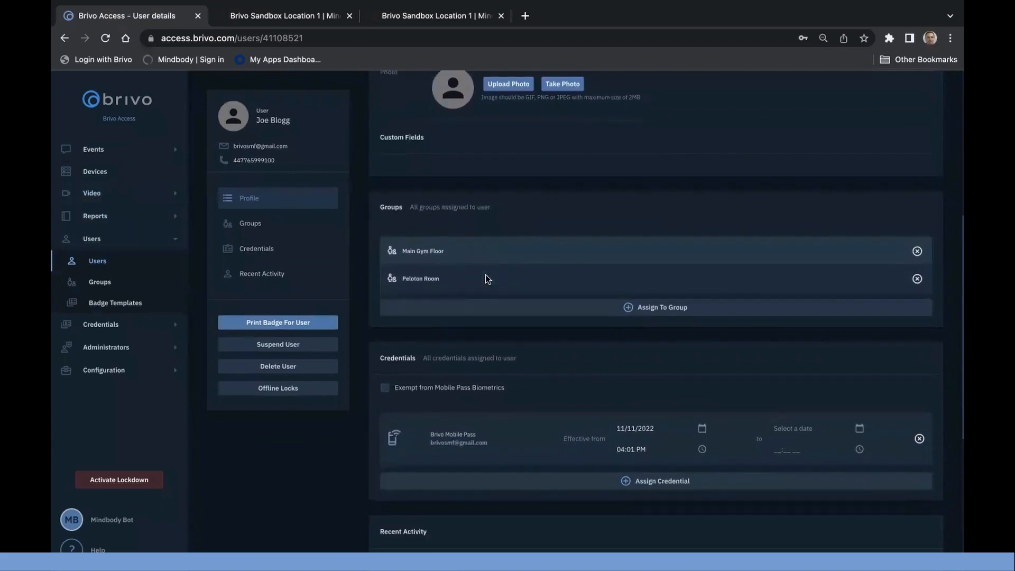
mouse_move(496, 293)
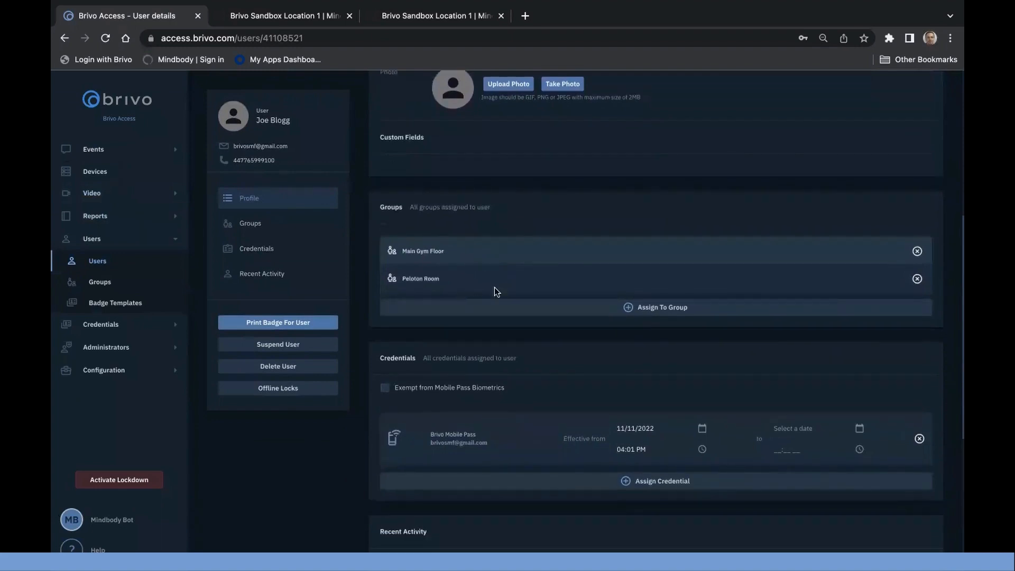
mouse_move(561, 261)
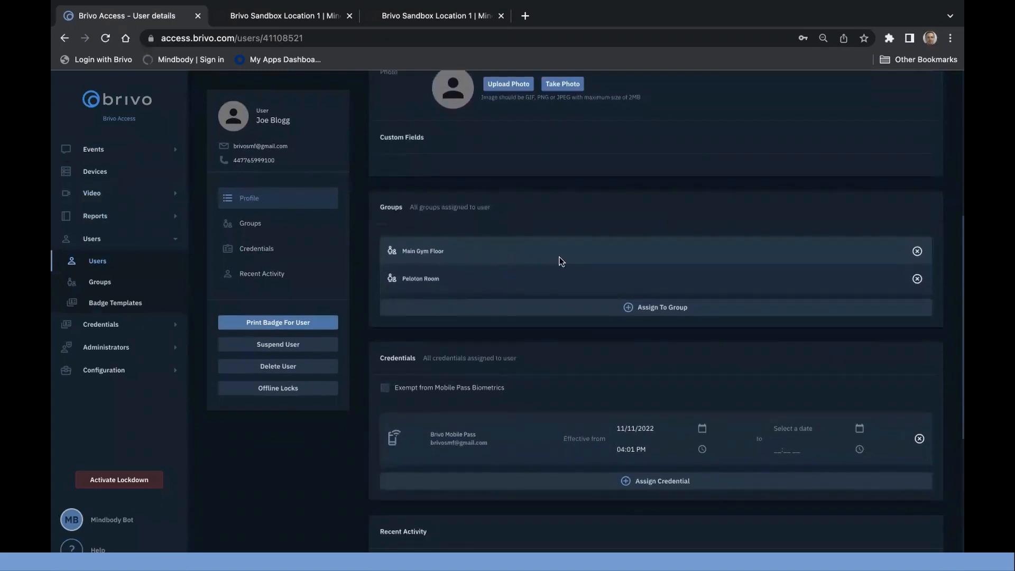
scroll(down, 3)
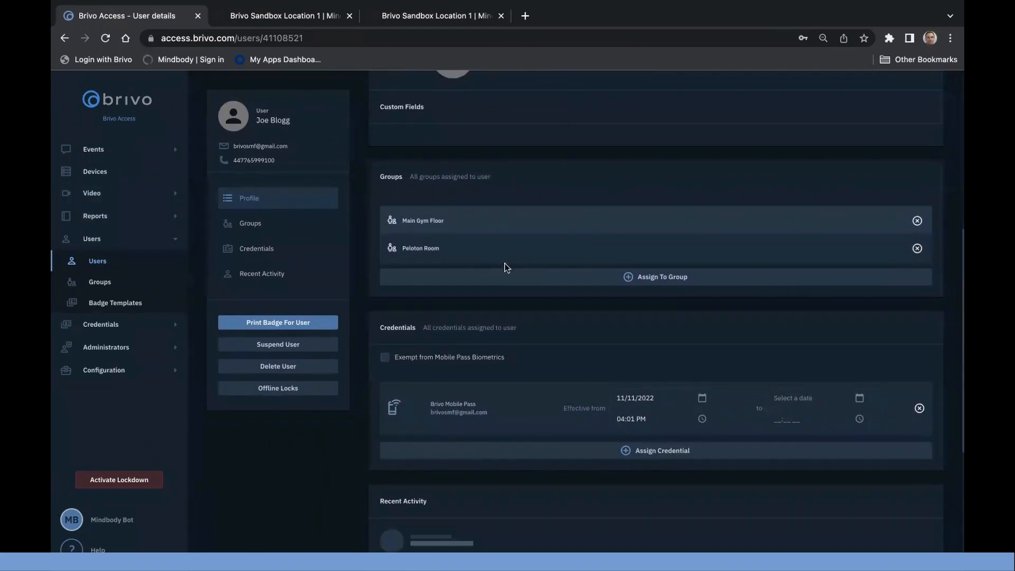
mouse_move(523, 264)
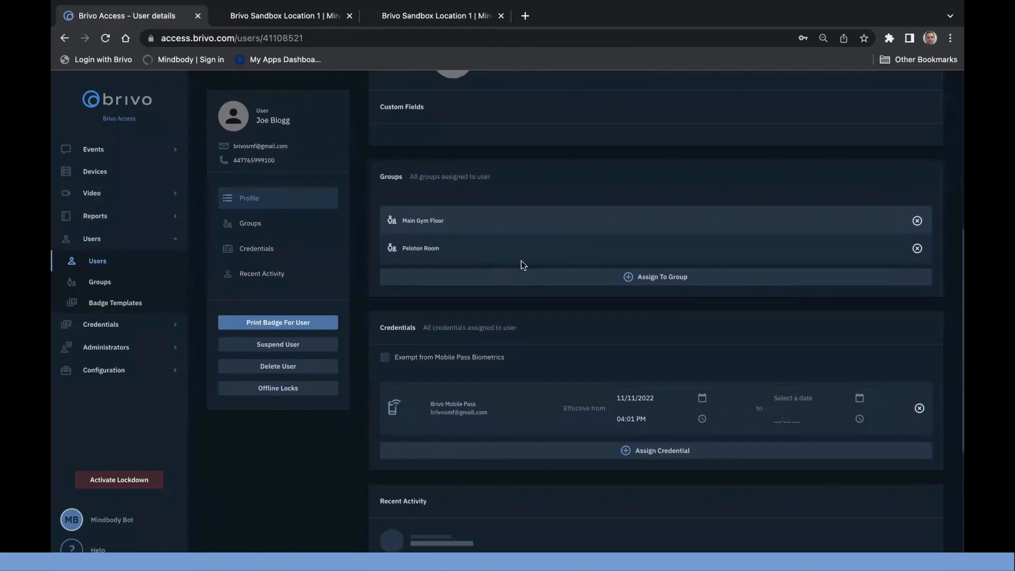
scroll(down, 3)
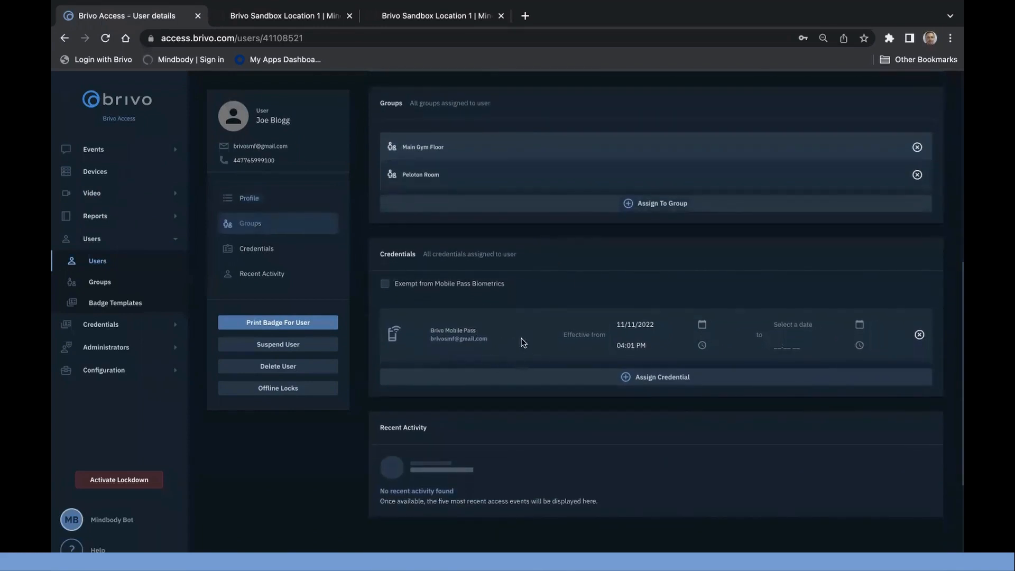
scroll(down, 3)
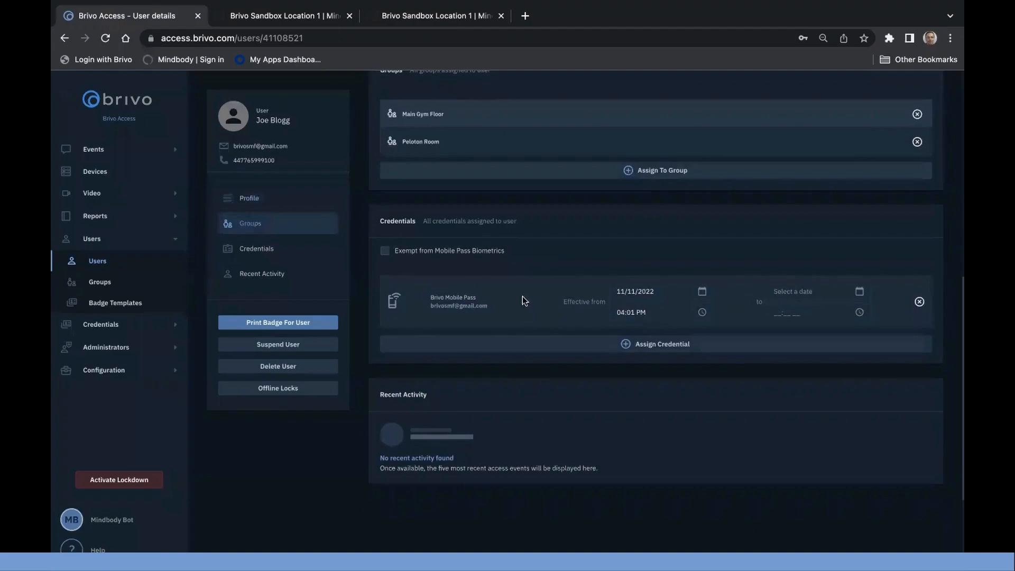